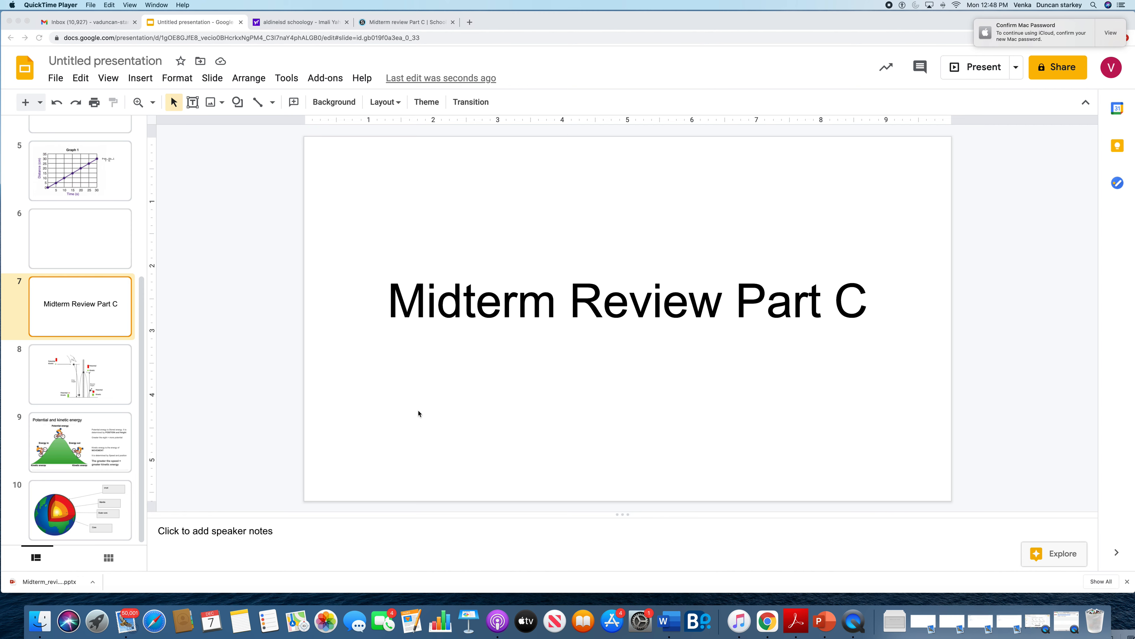
- Show slide 8, the bouncing-ball diagram with potential and kinetic energy bars
click(767, 620)
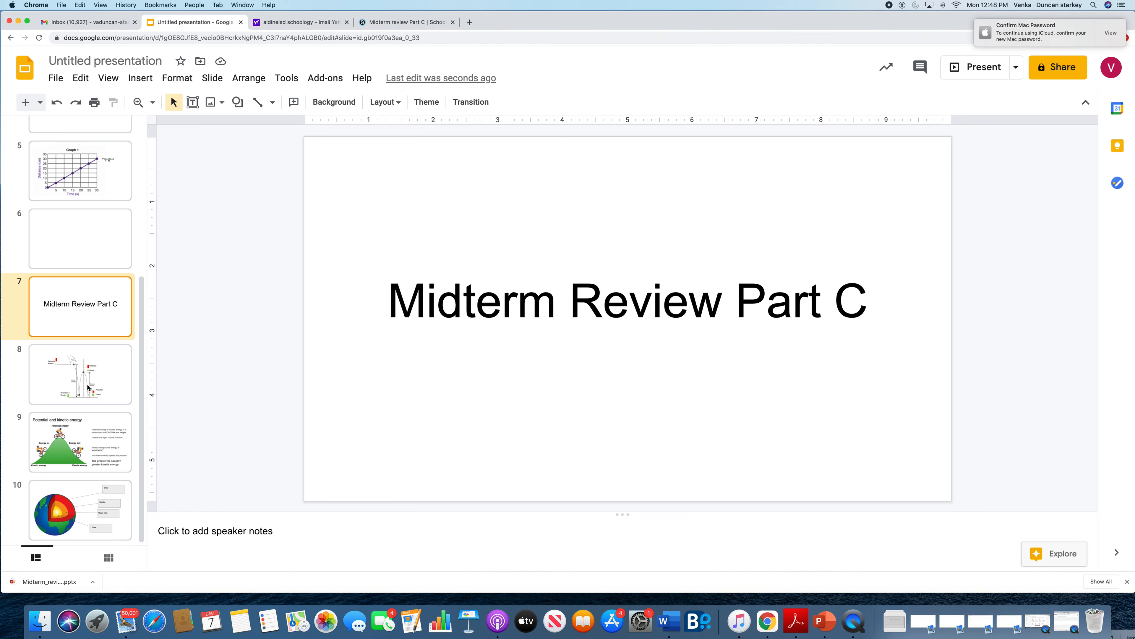
click(80, 374)
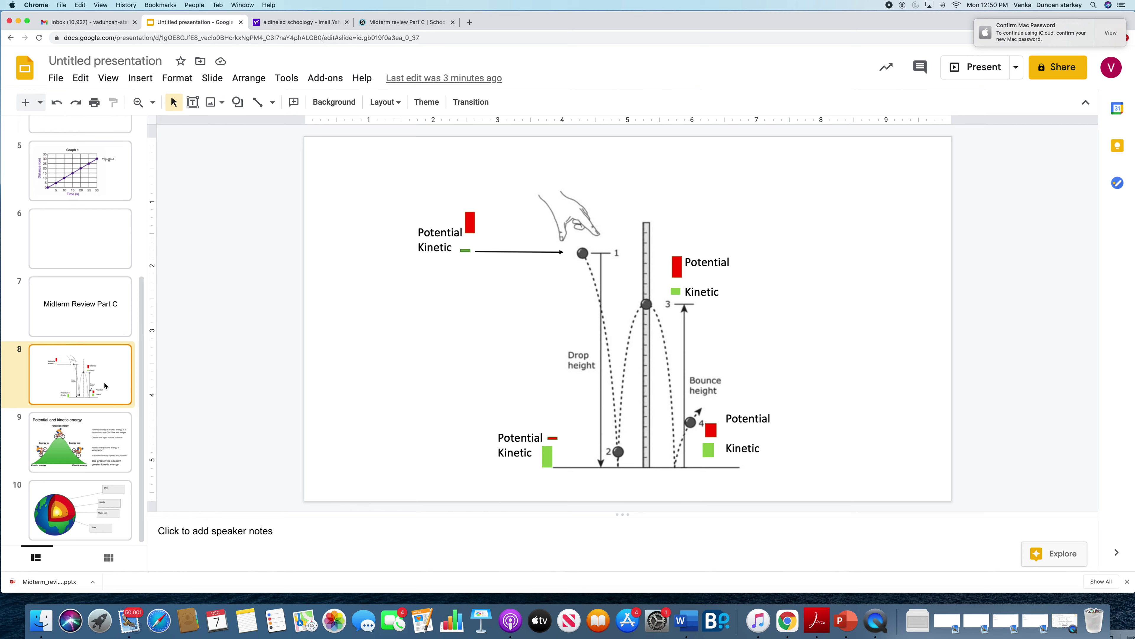
mouse_move(101, 450)
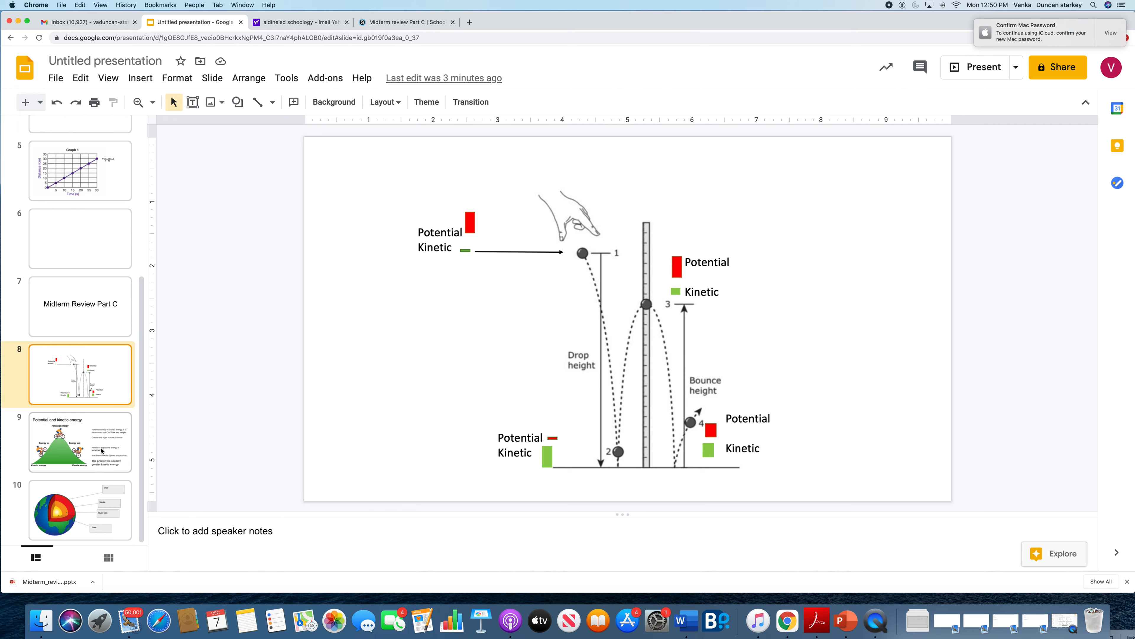
- Show slide 9 (bicycle hill energy), then slide 10 (Earth layers: crust, mantle, outer core, core)
click(79, 442)
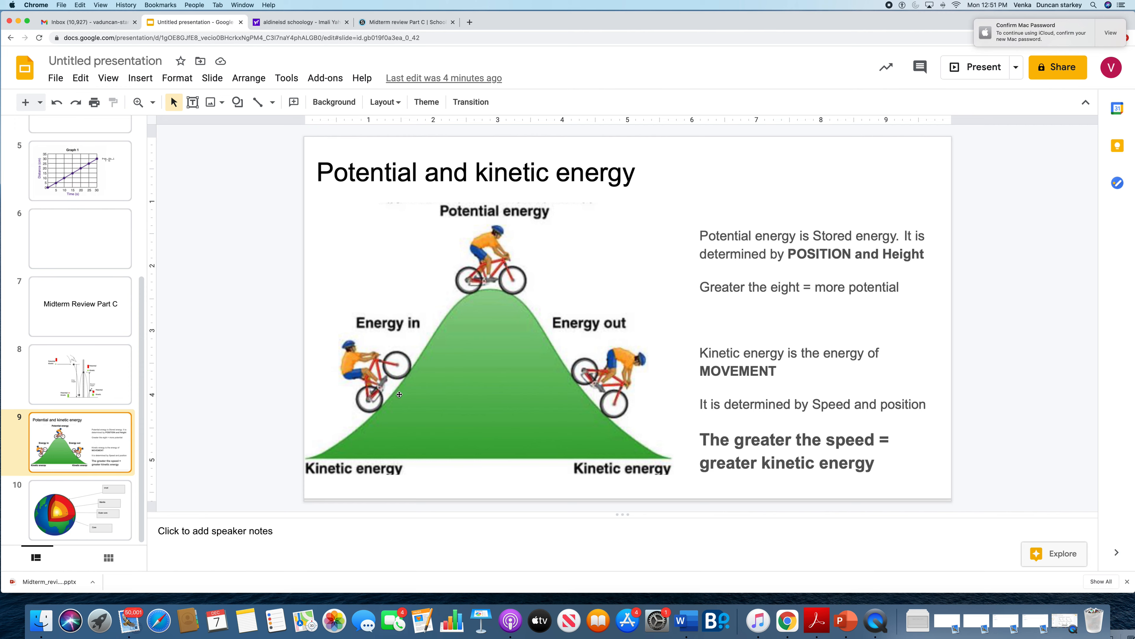
mouse_move(848, 525)
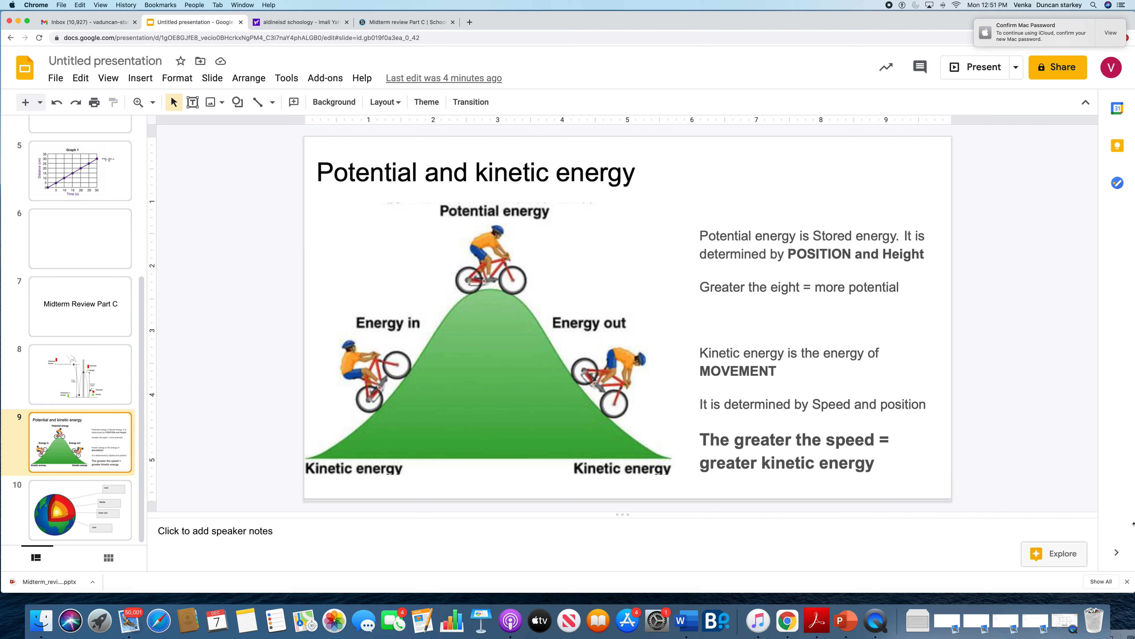
mouse_move(805, 369)
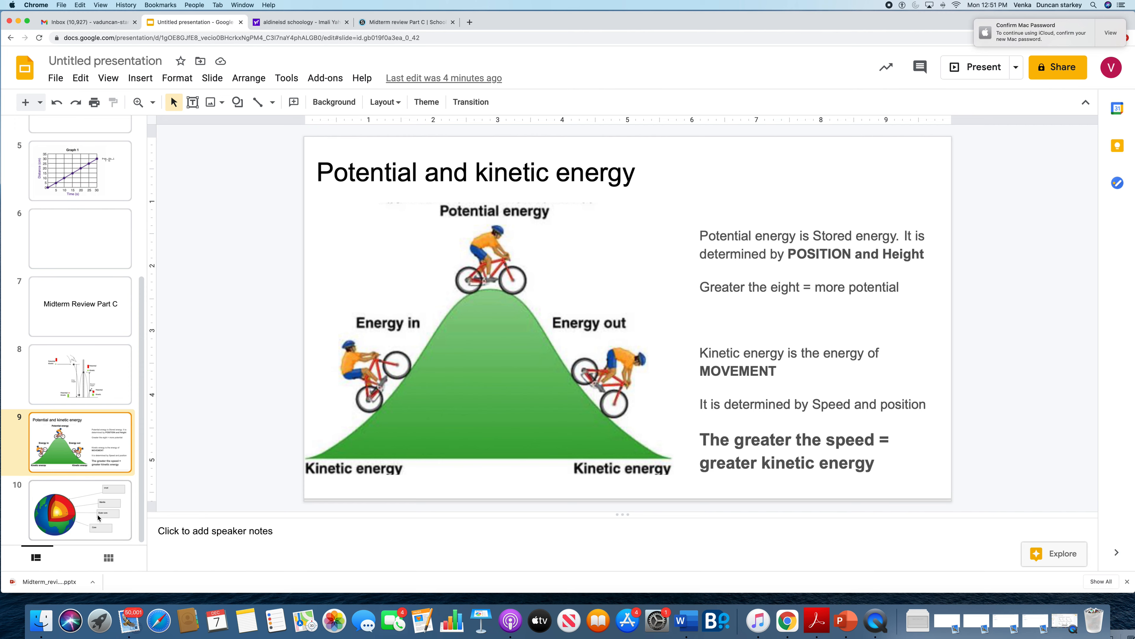
click(80, 510)
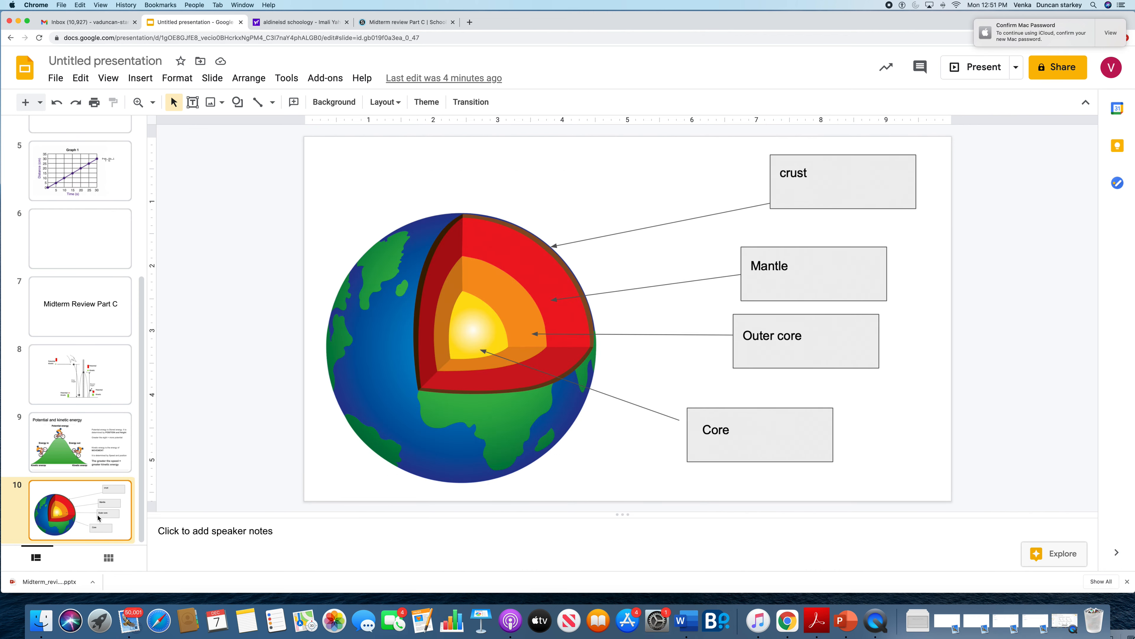